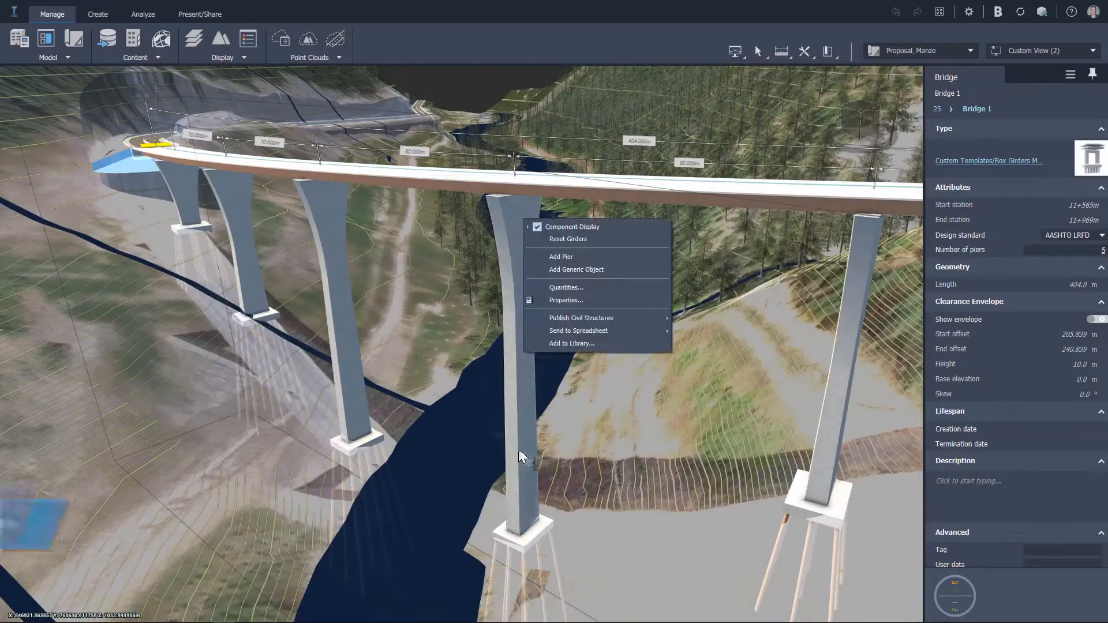
# Step: Publish the bridge as a civil structure from its right-click menu
pyautogui.click(581, 319)
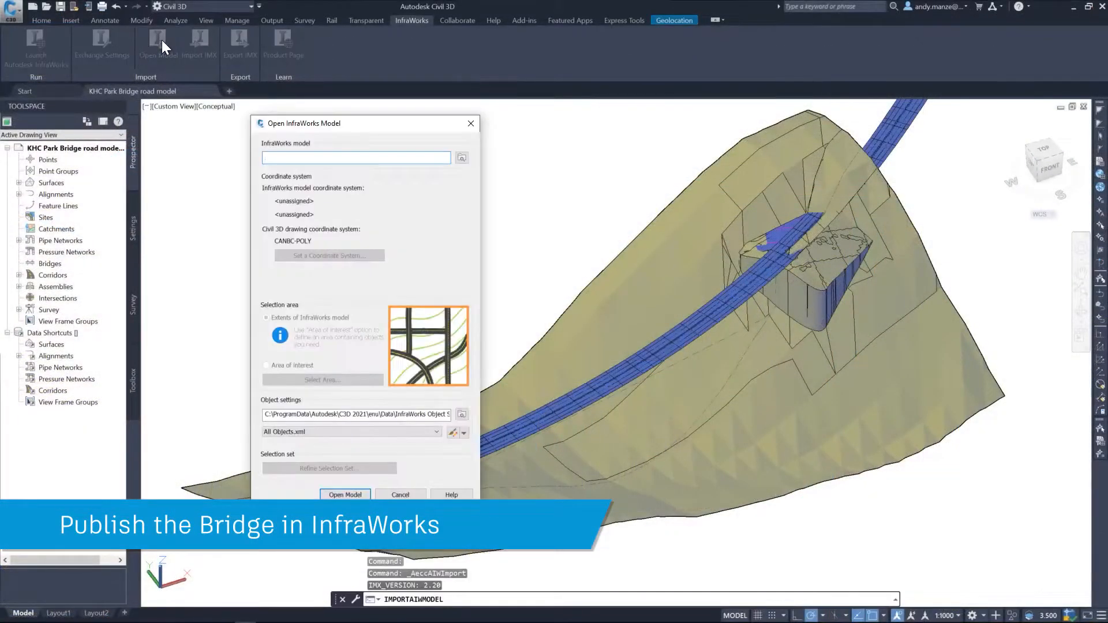
# Step: Import Bridge 1.imx with the selection set refined to Bridge 1 only
pyautogui.click(461, 157)
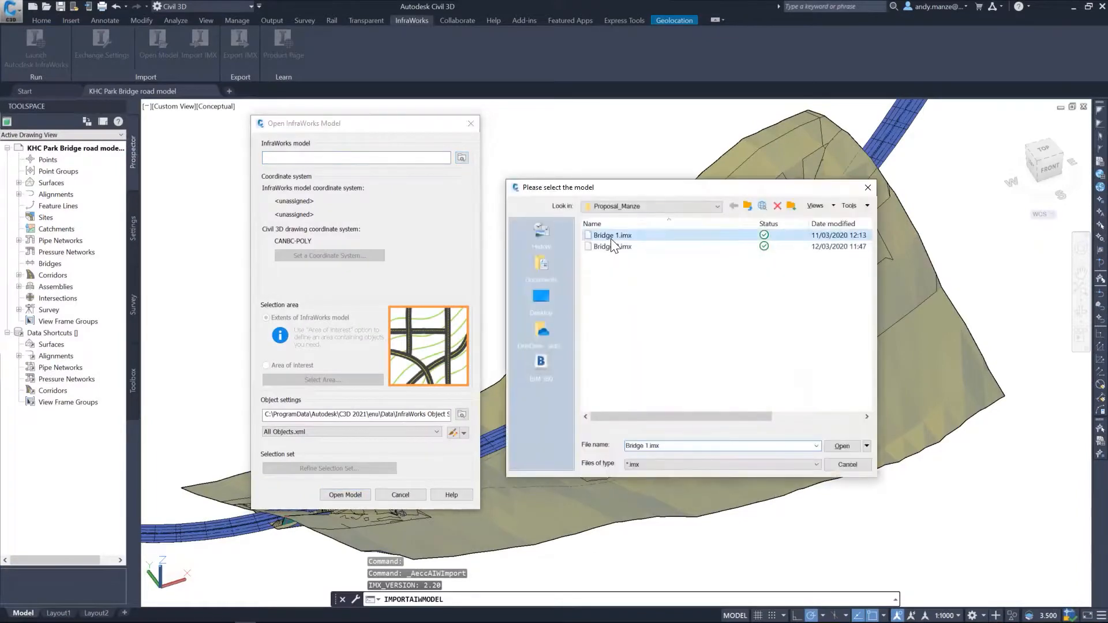
pyautogui.click(842, 446)
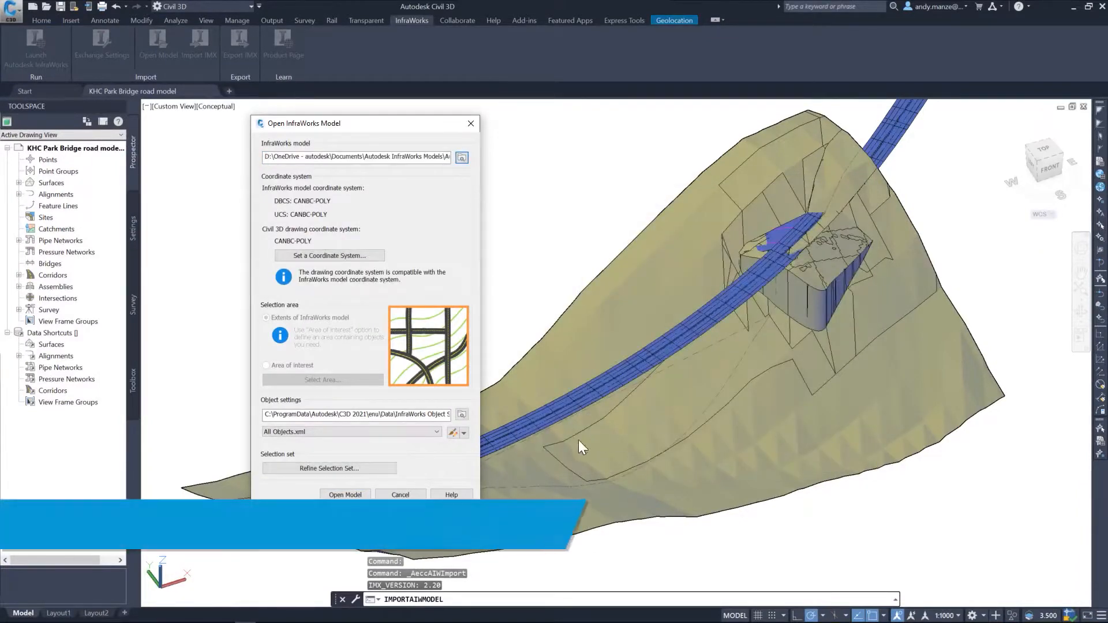
pyautogui.click(329, 468)
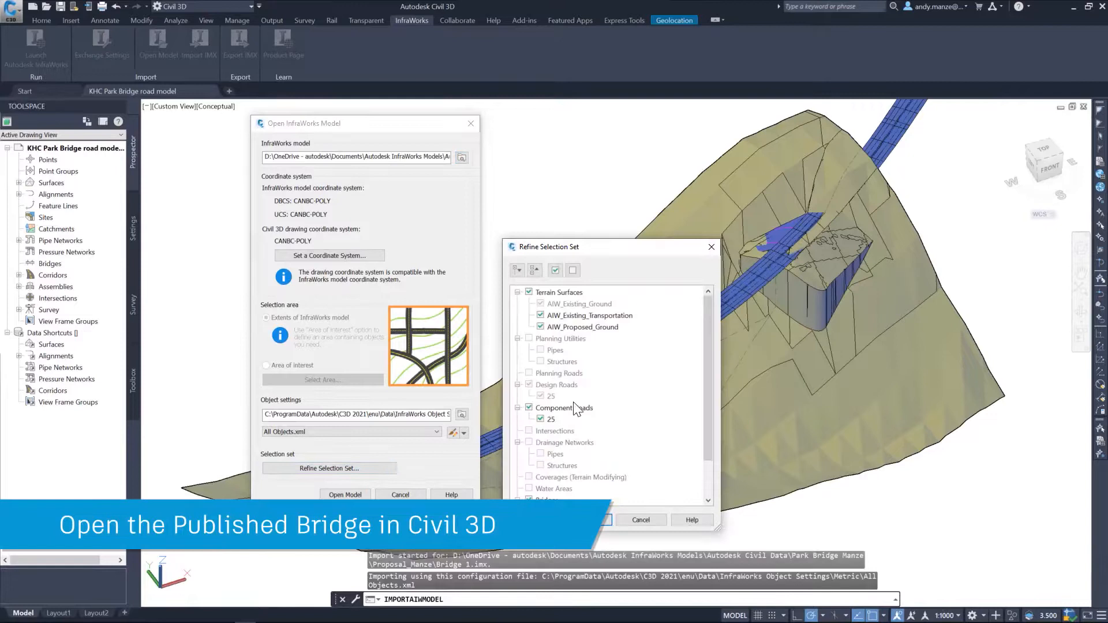
pyautogui.click(572, 270)
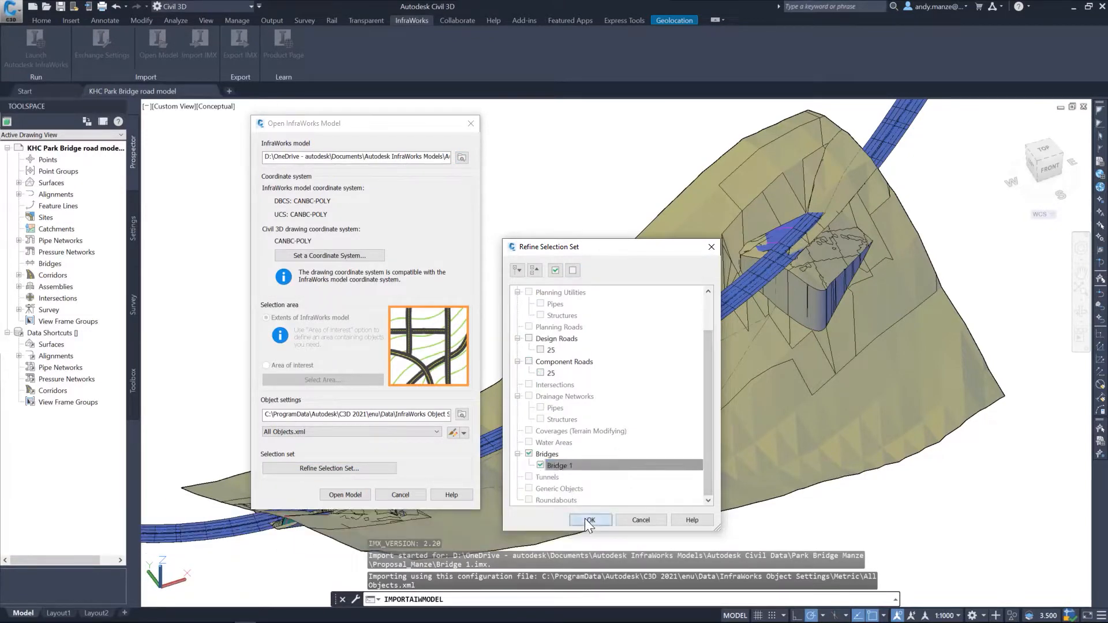
pyautogui.click(590, 519)
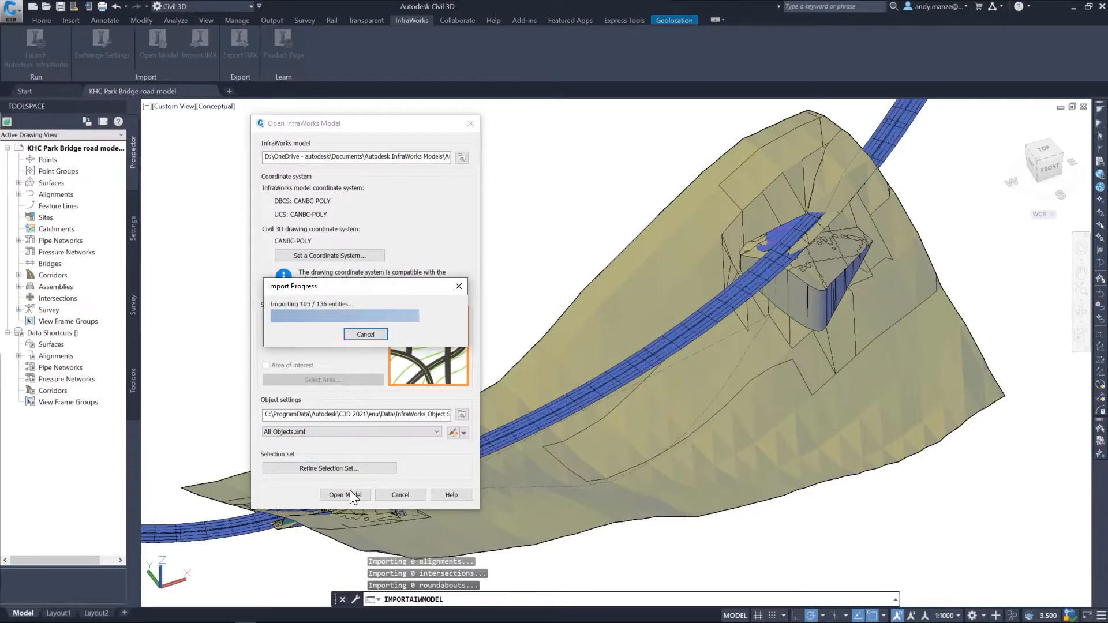
pyautogui.click(345, 496)
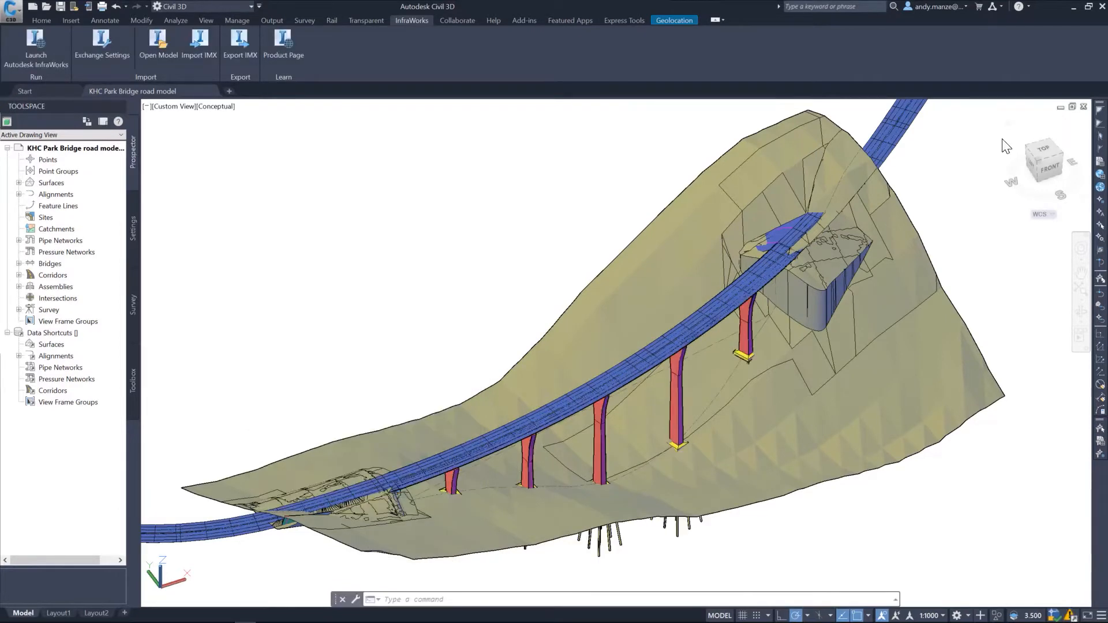
# Step: Project Bridge 1 and its five piers onto the selected road profile view, then republish the revised bridge
pyautogui.click(42, 21)
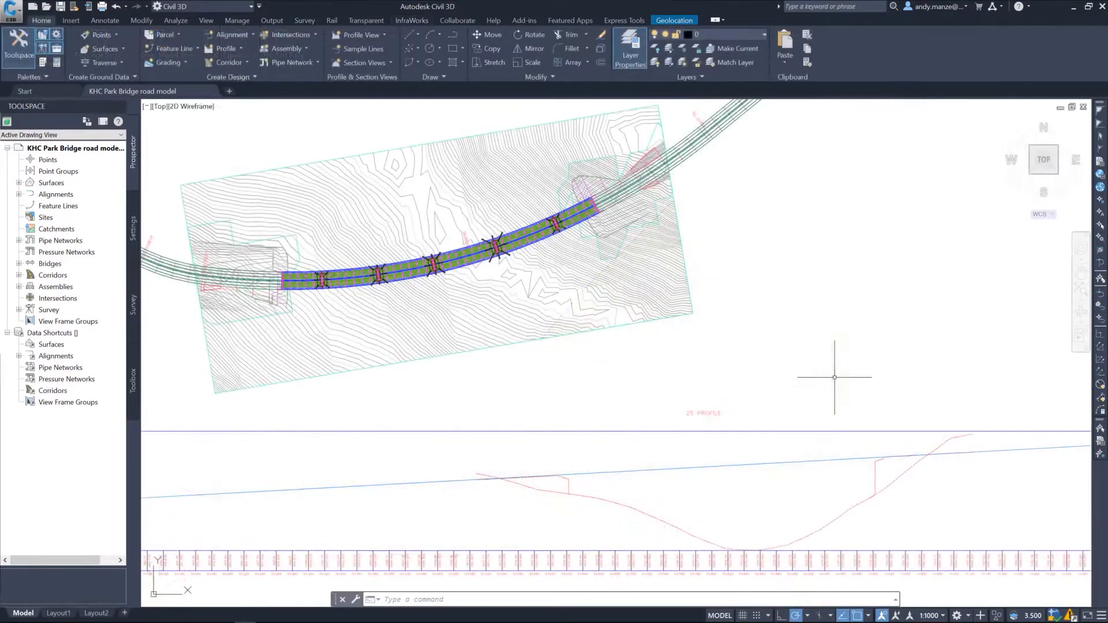
pyautogui.click(702, 412)
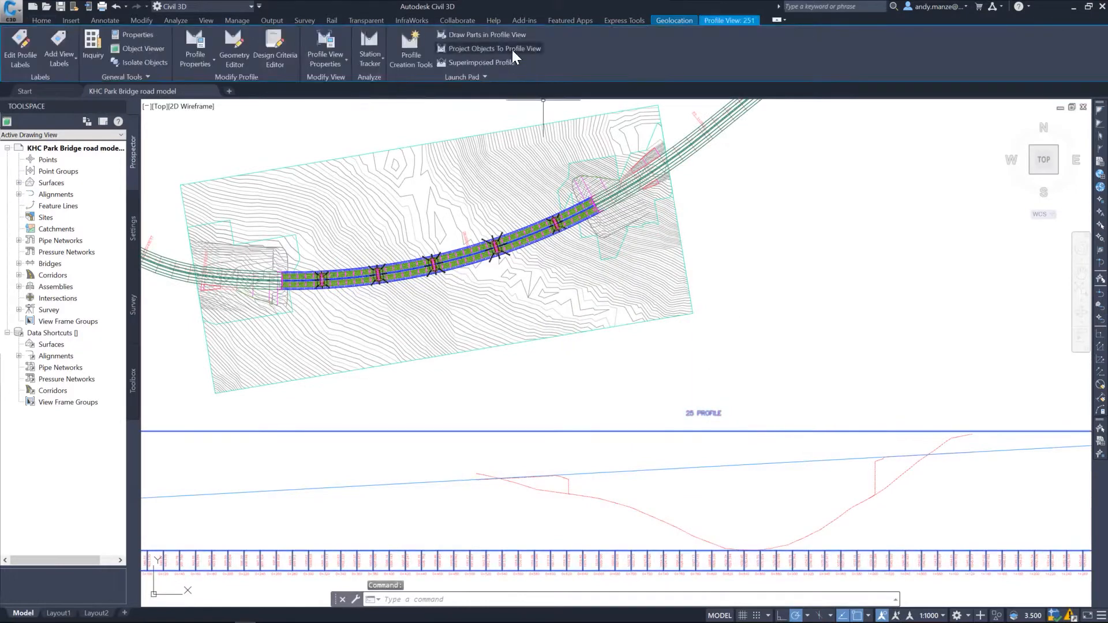
pyautogui.click(488, 49)
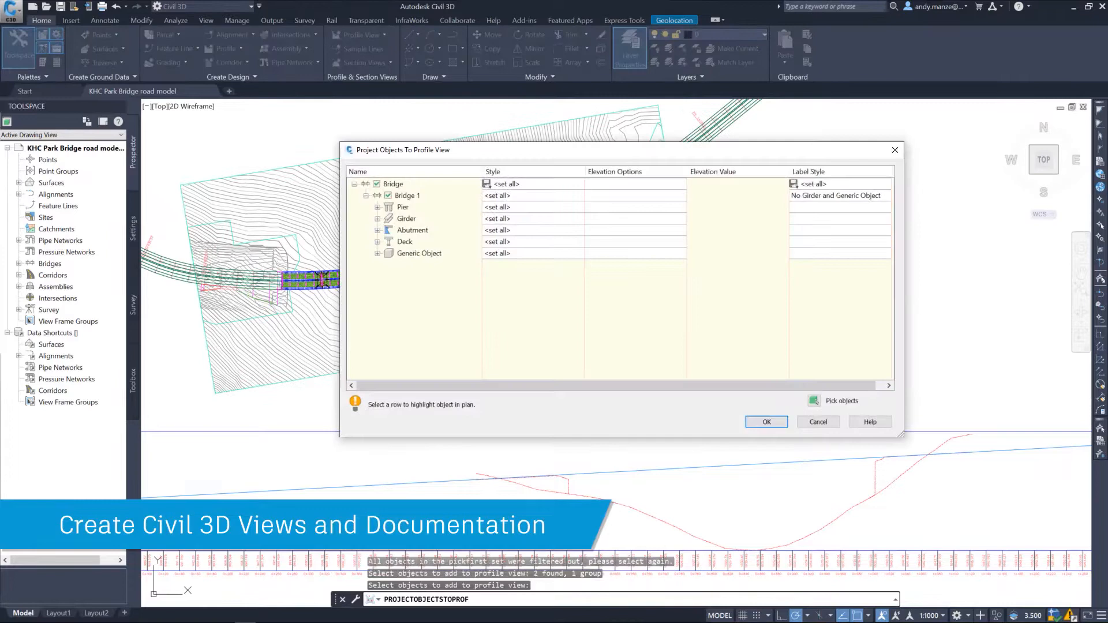
pyautogui.click(379, 206)
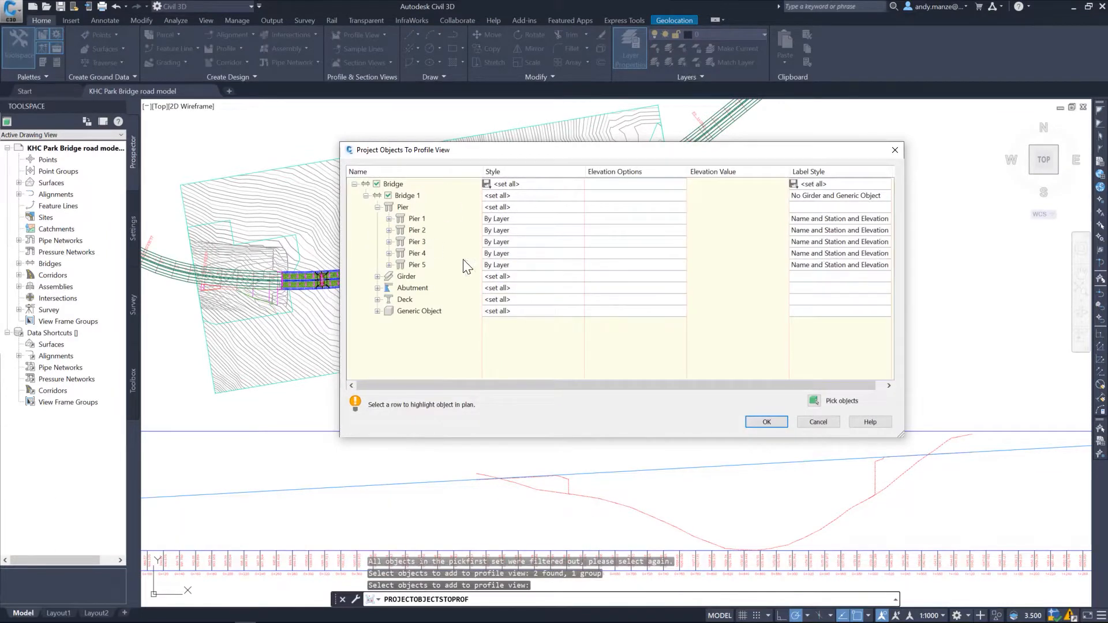
pyautogui.click(767, 423)
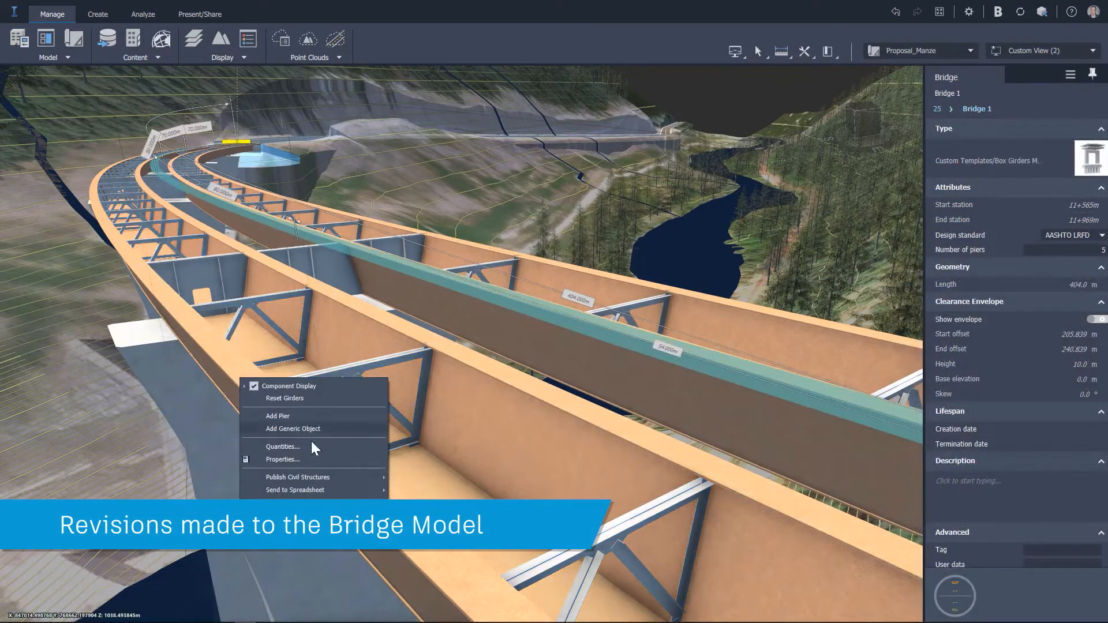
pyautogui.click(298, 478)
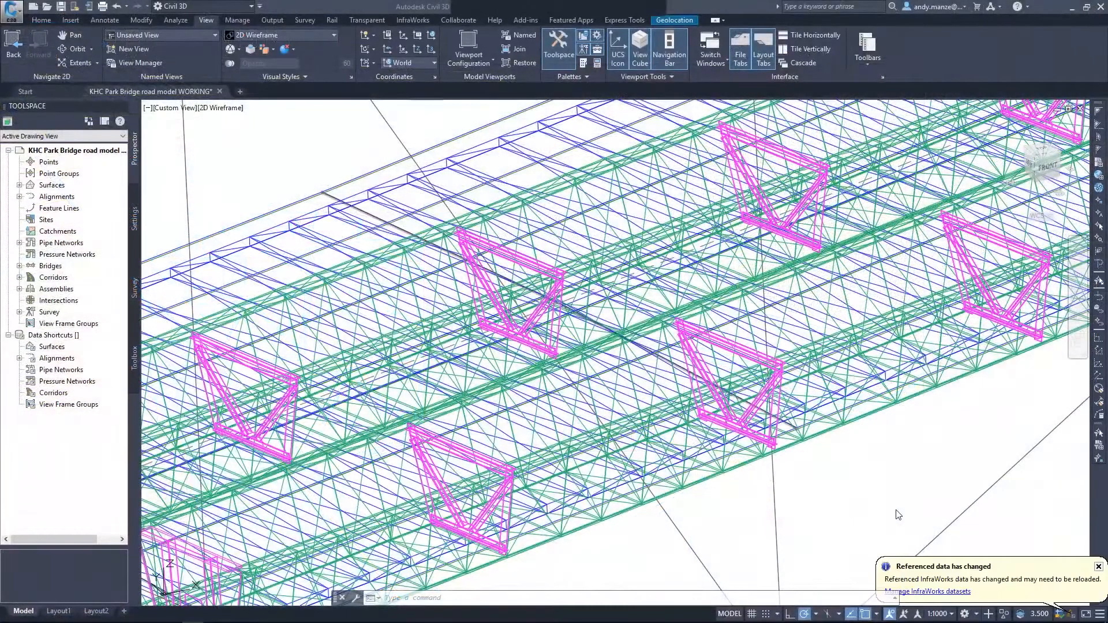
# Step: Reload the out-of-date Steel Box girder dataset in the InfraWorks dataset manager
pyautogui.click(926, 591)
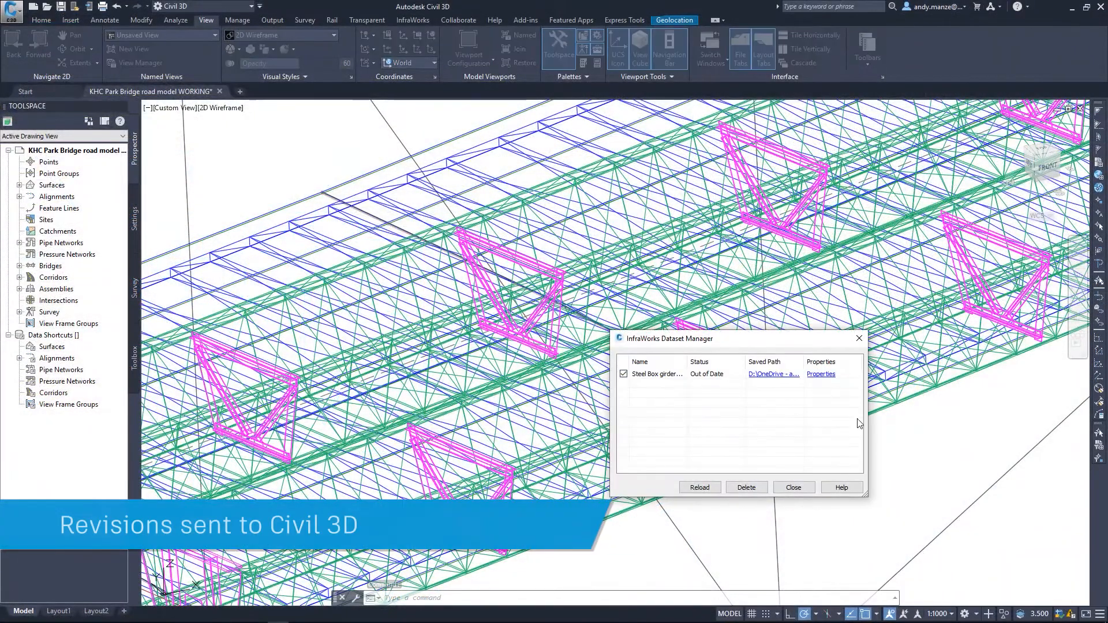
pyautogui.click(657, 374)
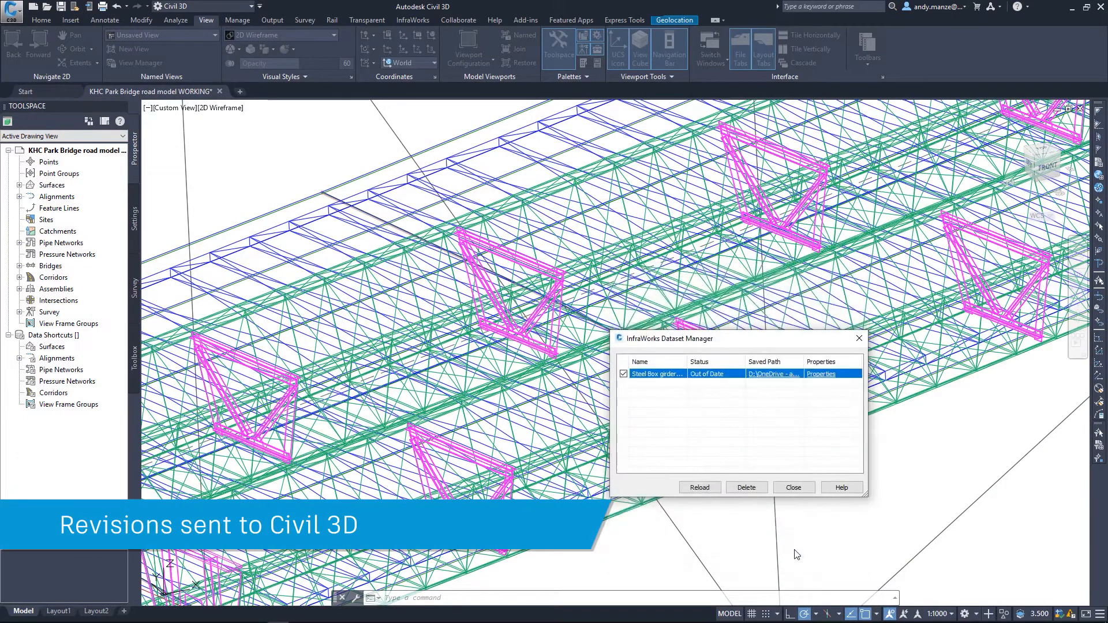
pyautogui.click(700, 487)
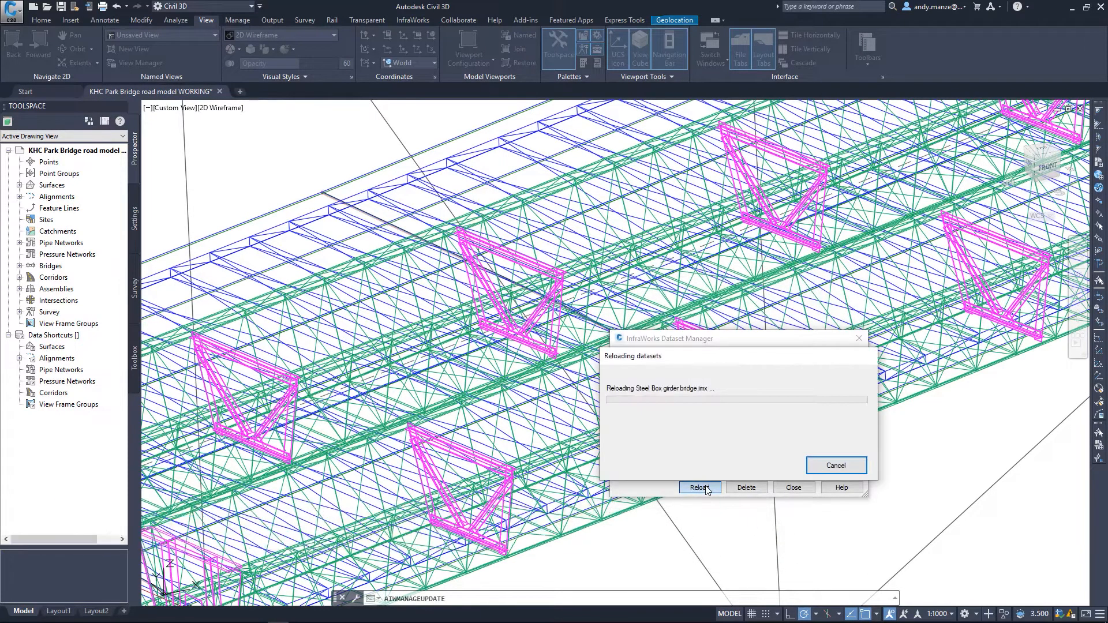
pyautogui.click(700, 487)
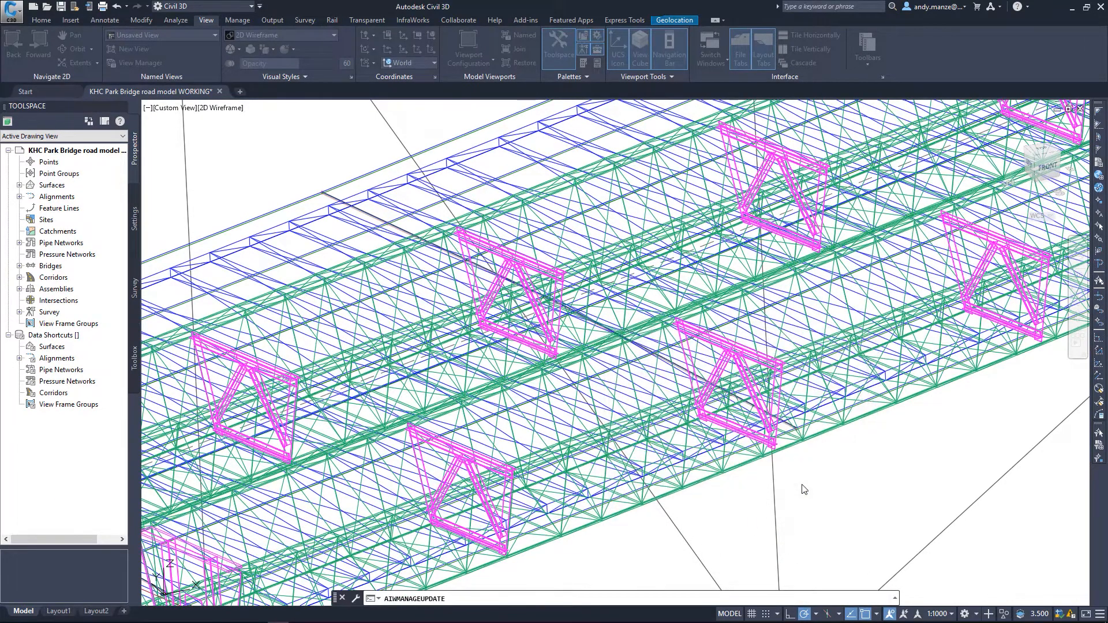